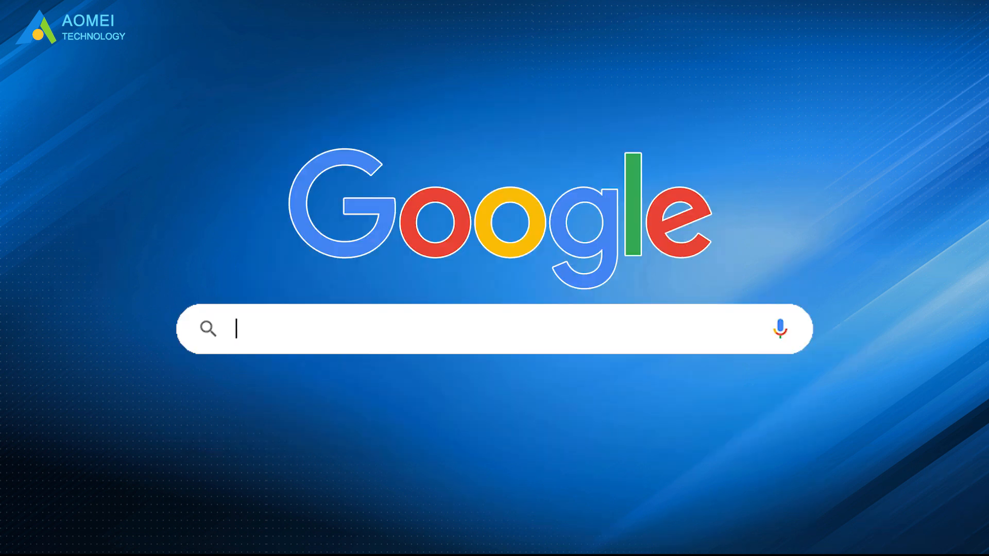
Search Google for "AOMEI Partition Assistant Technician"
text(AOMEI Partition Assistant Technician)
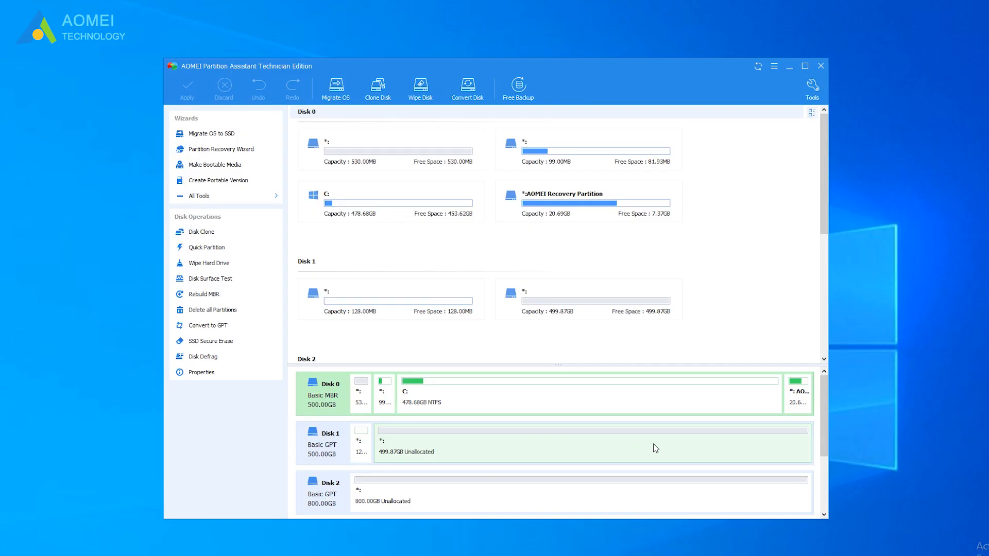
mouse_move(644, 434)
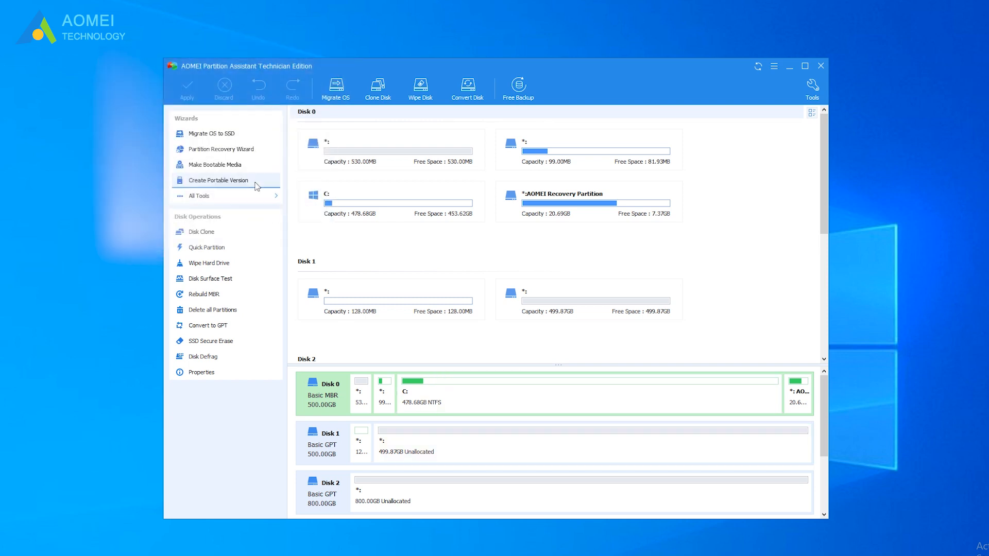
Start the Create Portable Version wizard and proceed to the target location choice
click(218, 179)
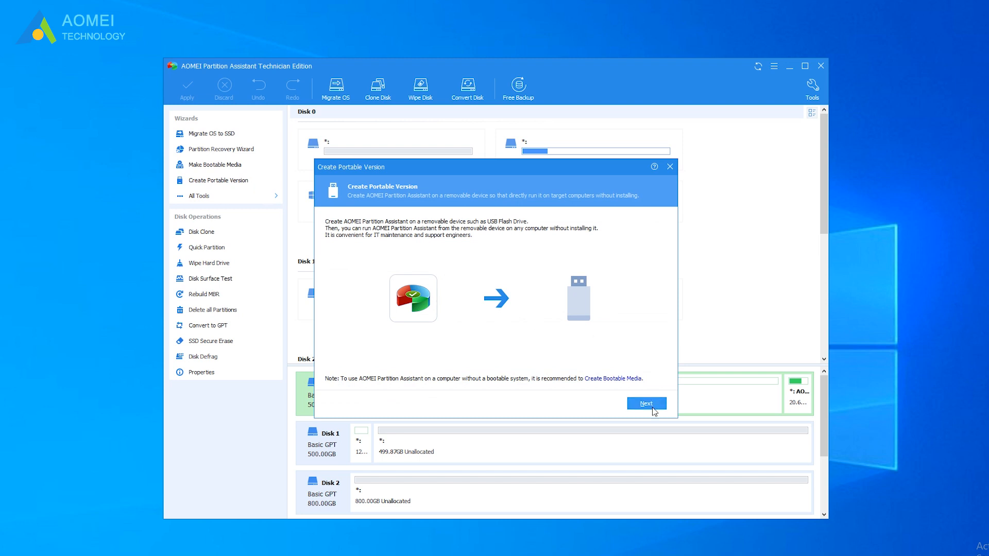
click(644, 402)
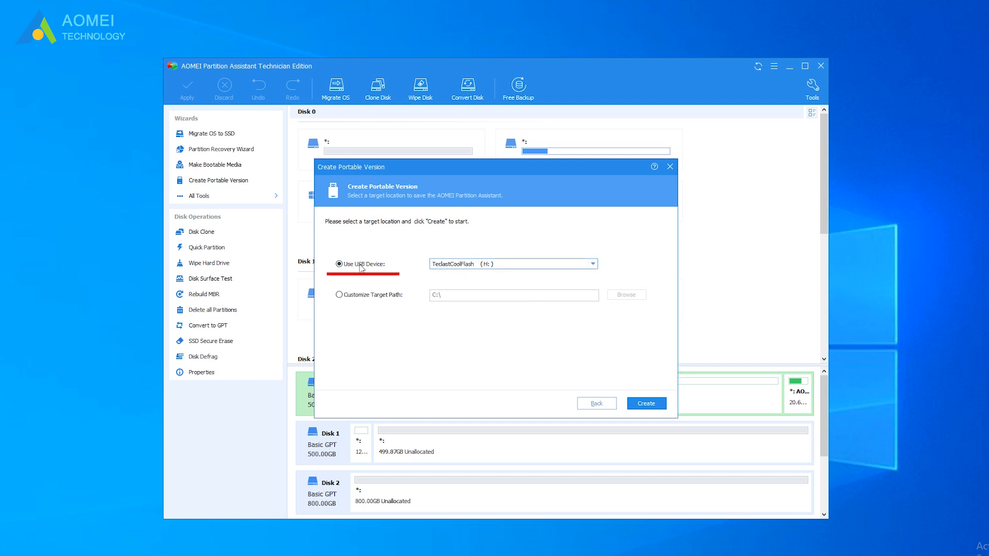
mouse_move(383, 272)
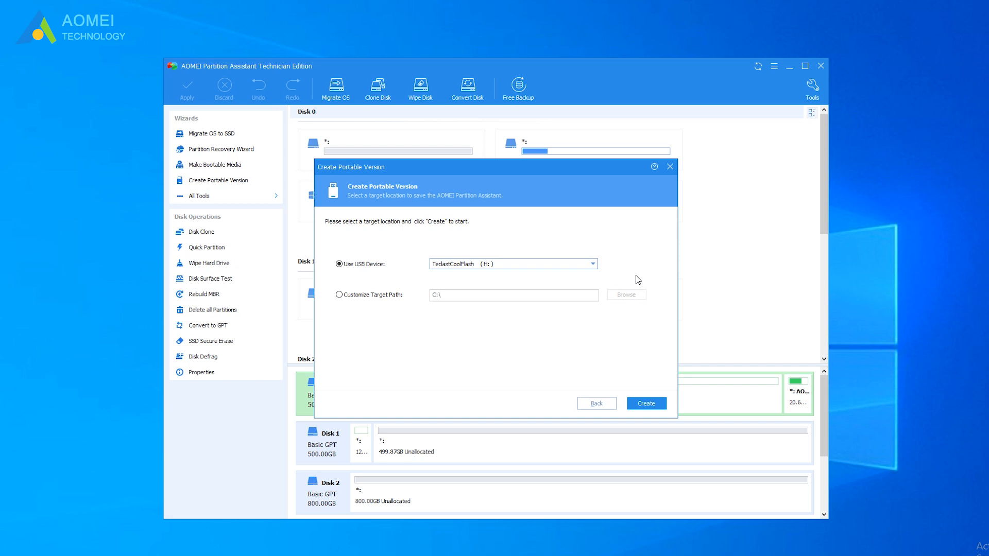
mouse_move(439, 279)
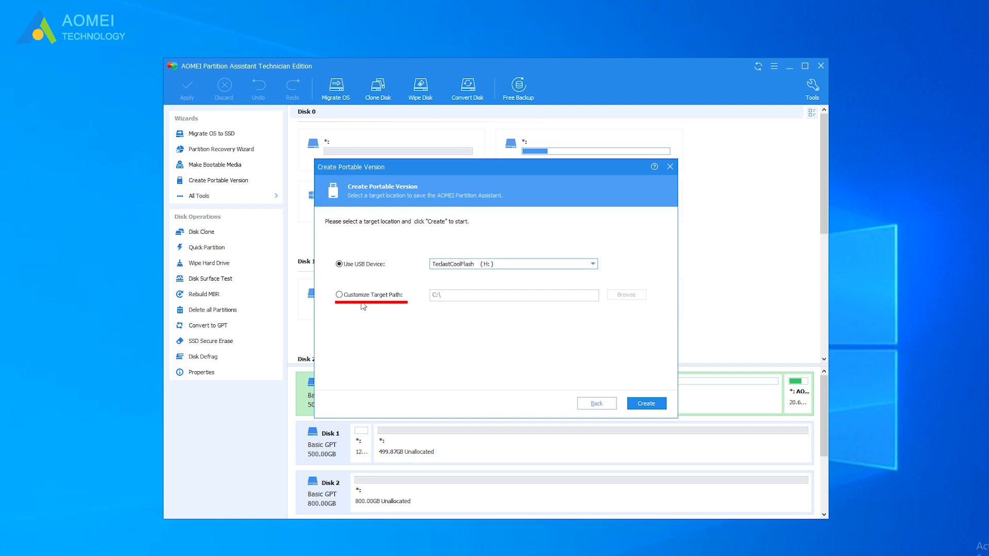
Try the Customize Target Path option and its folder browser, then cancel without choosing
click(339, 295)
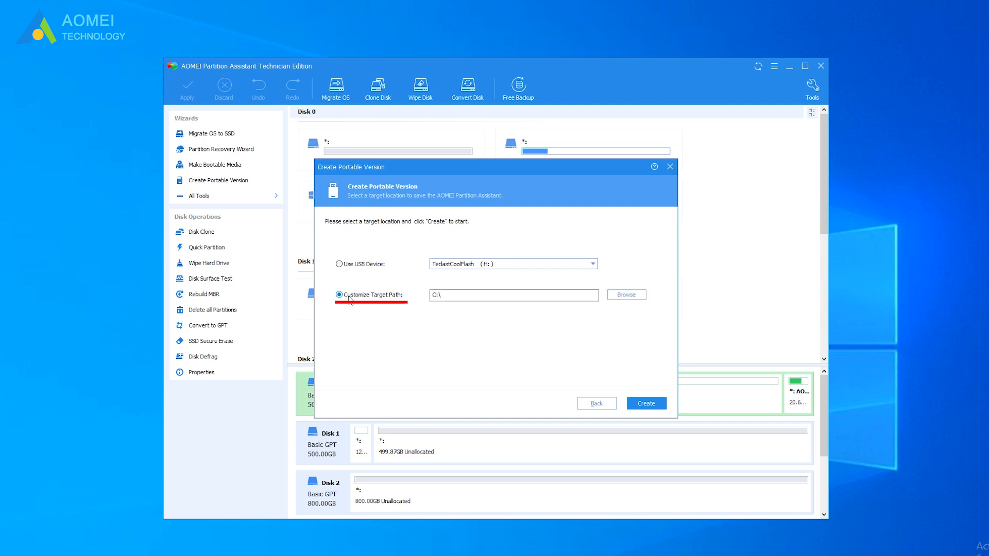
click(338, 295)
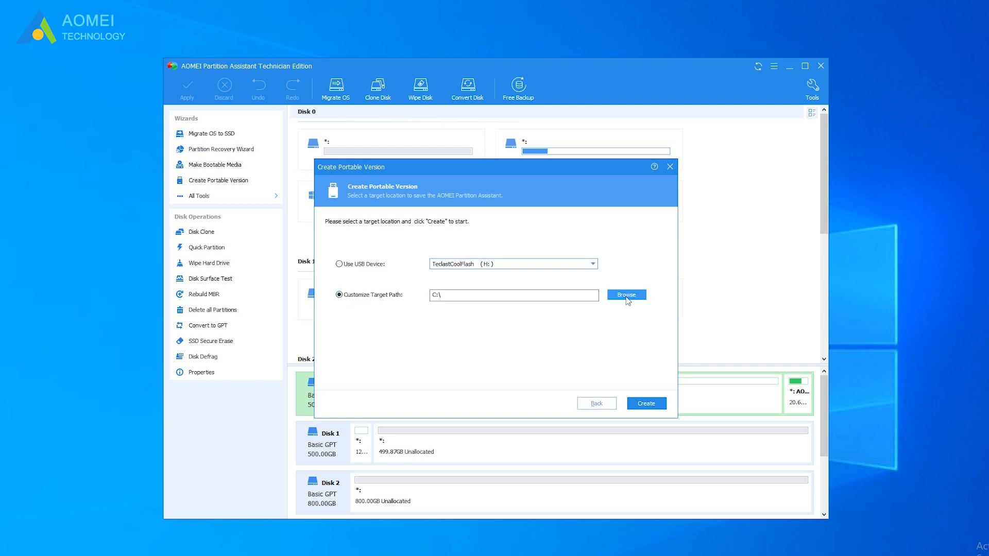
click(626, 295)
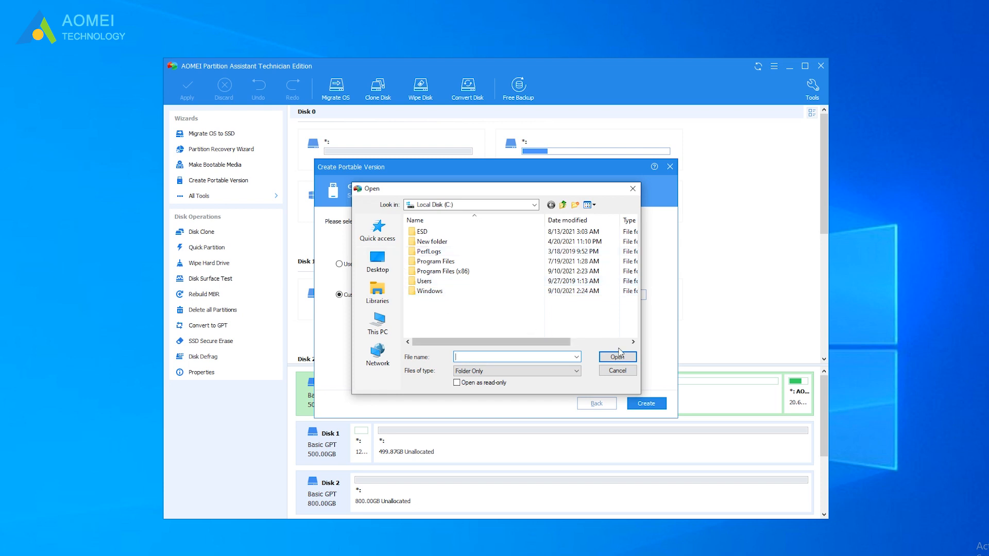
click(616, 356)
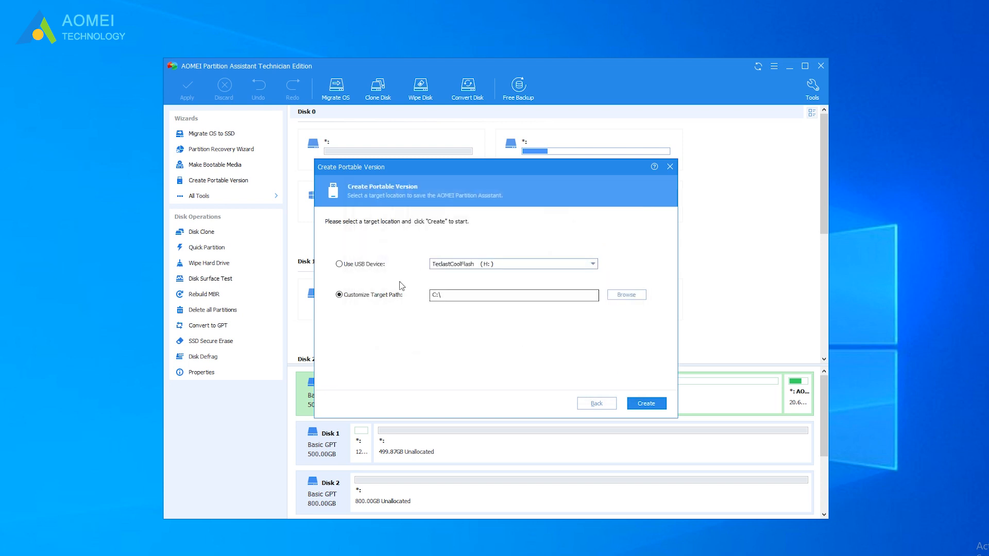
Create the portable version on the USB drive instead
click(340, 264)
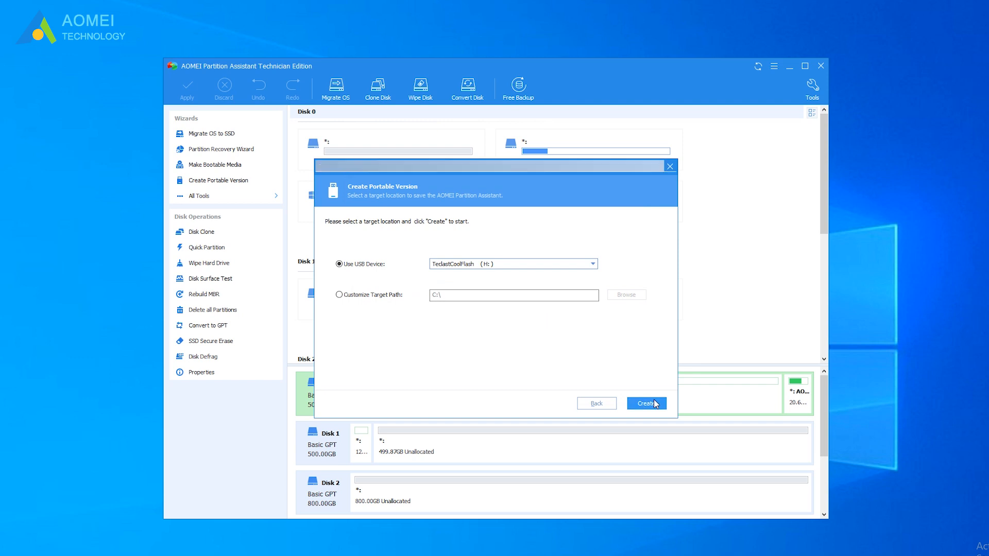
click(645, 403)
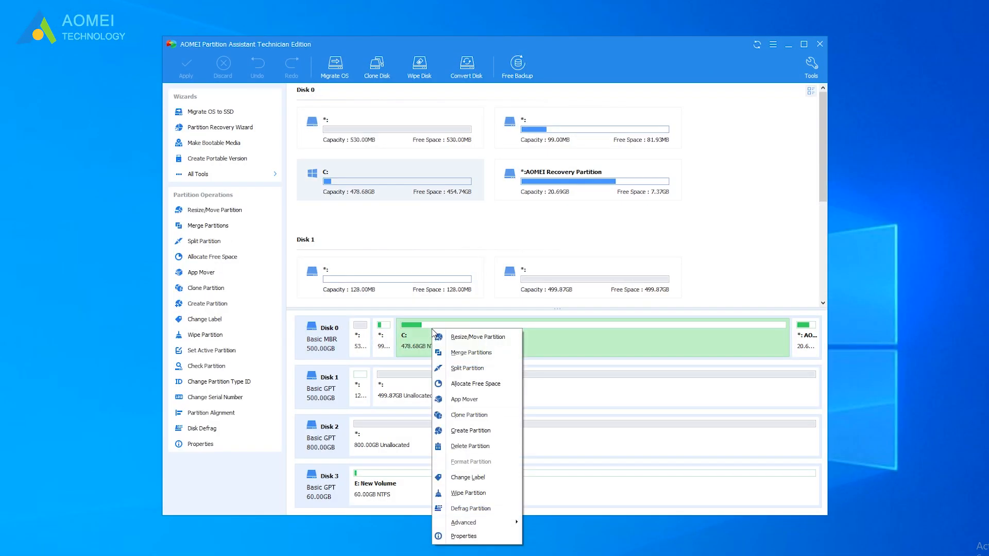
mouse_move(466, 369)
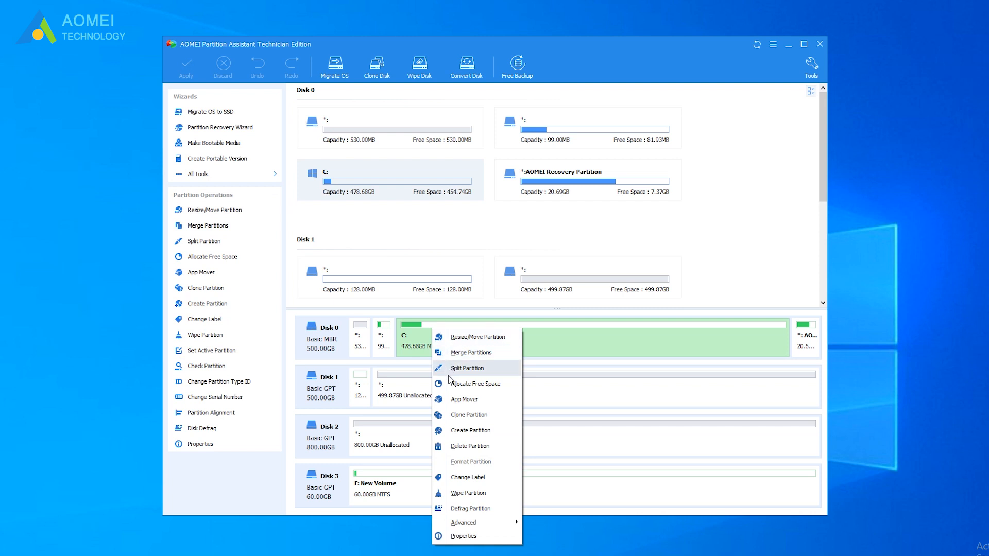
mouse_move(466, 476)
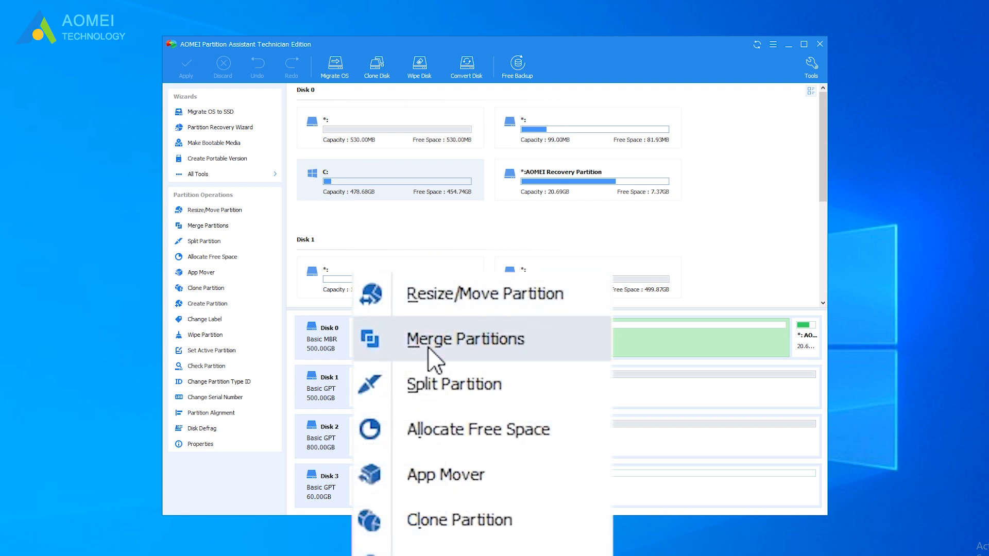
Bring up the Merge Partitions dialog for the C: partition on Disk 0
click(464, 339)
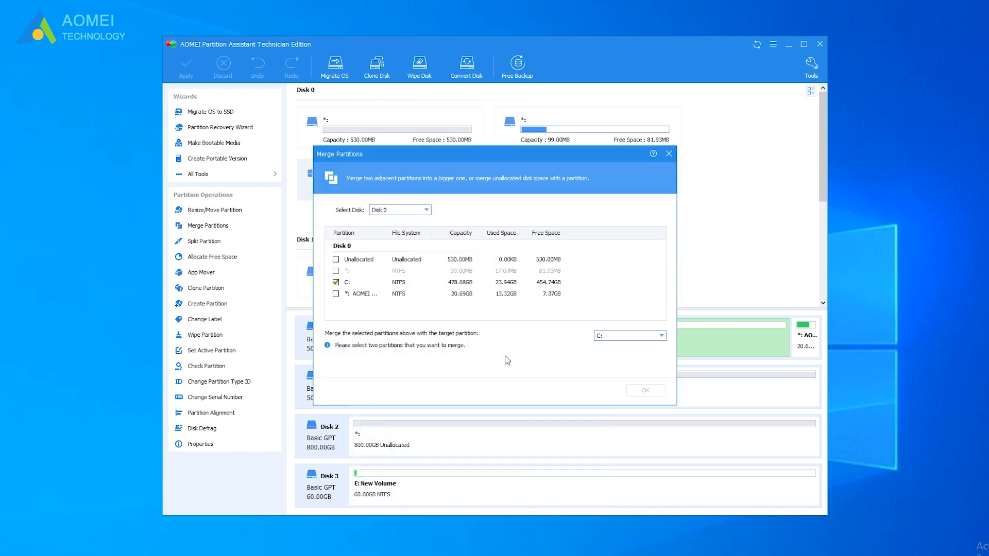
mouse_move(344, 295)
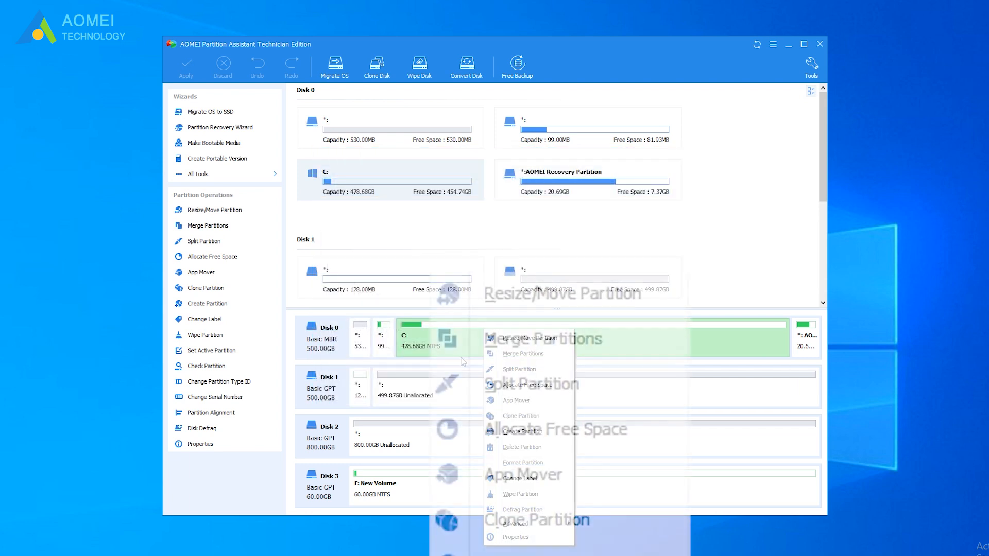
Launch App Mover from the C: partition's operations to move apps from C to D
click(523, 384)
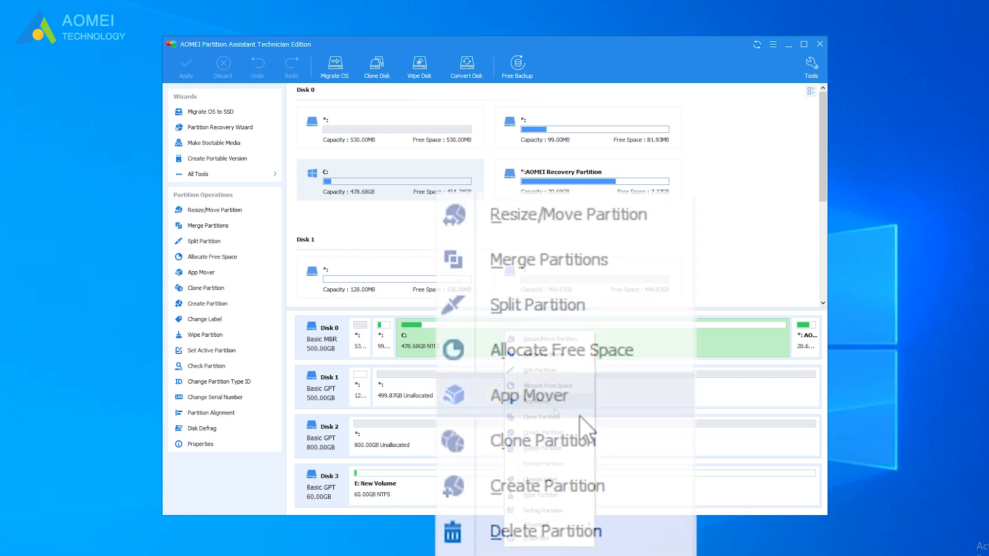
click(530, 395)
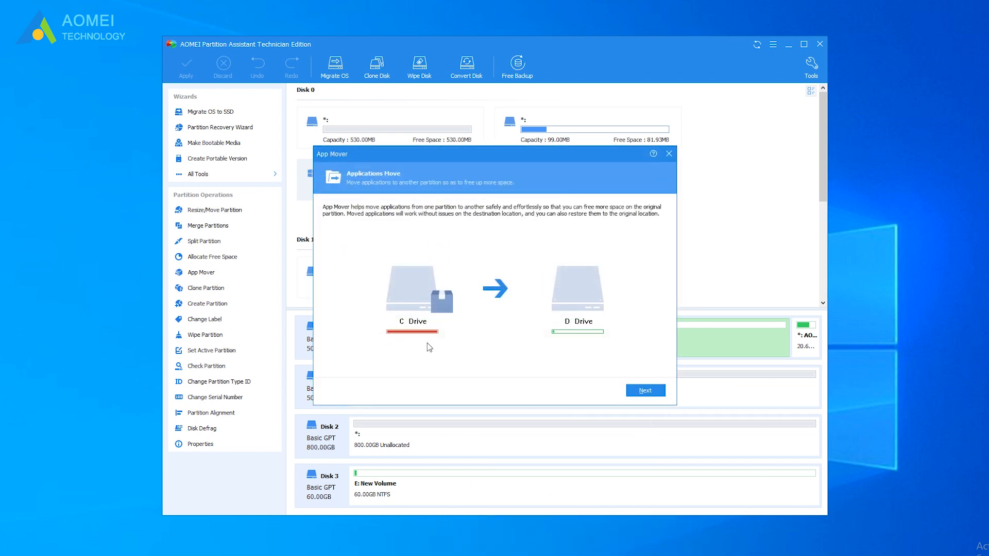
mouse_move(569, 307)
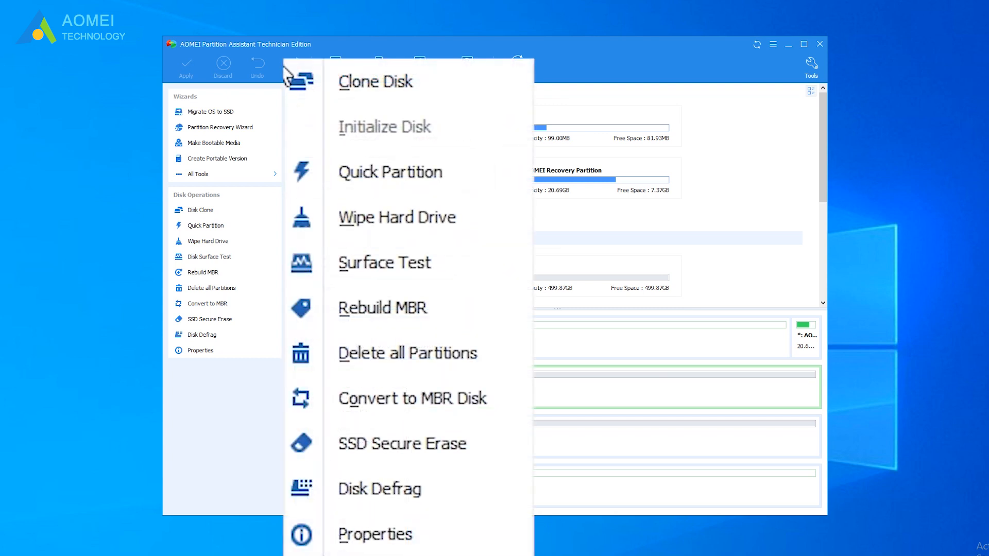
mouse_move(389, 172)
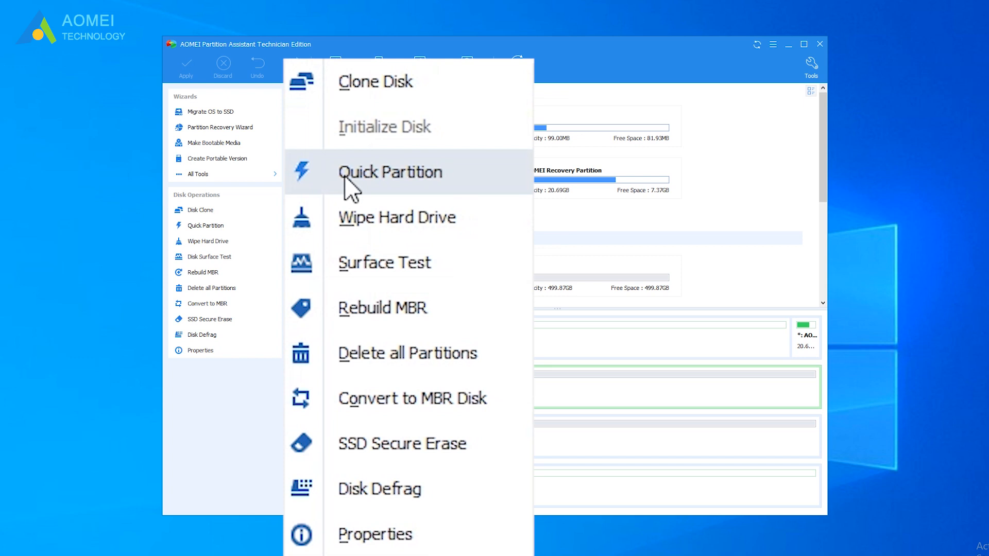
Preview Quick Partition's four-partition layout for the 500 GB Disk 1, then cancel
click(389, 172)
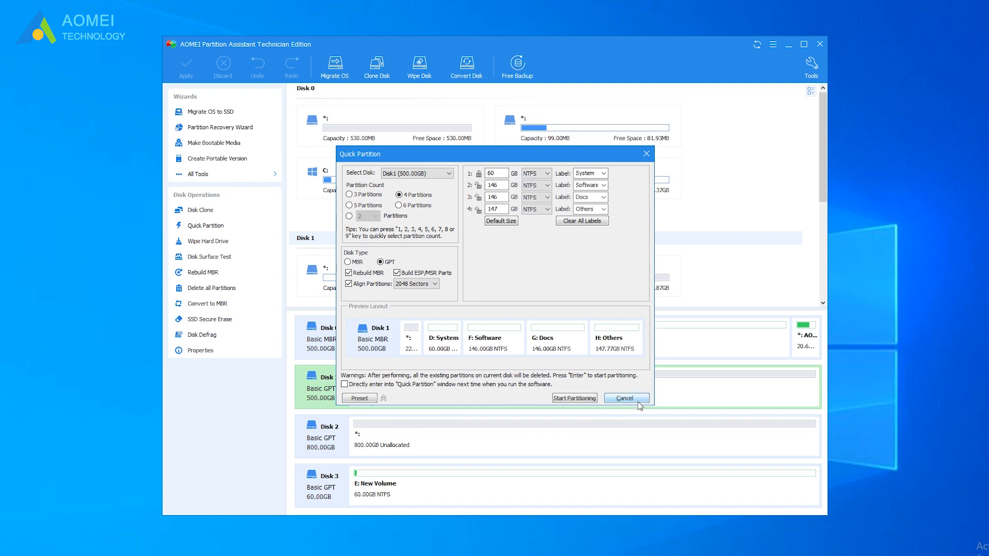
click(625, 398)
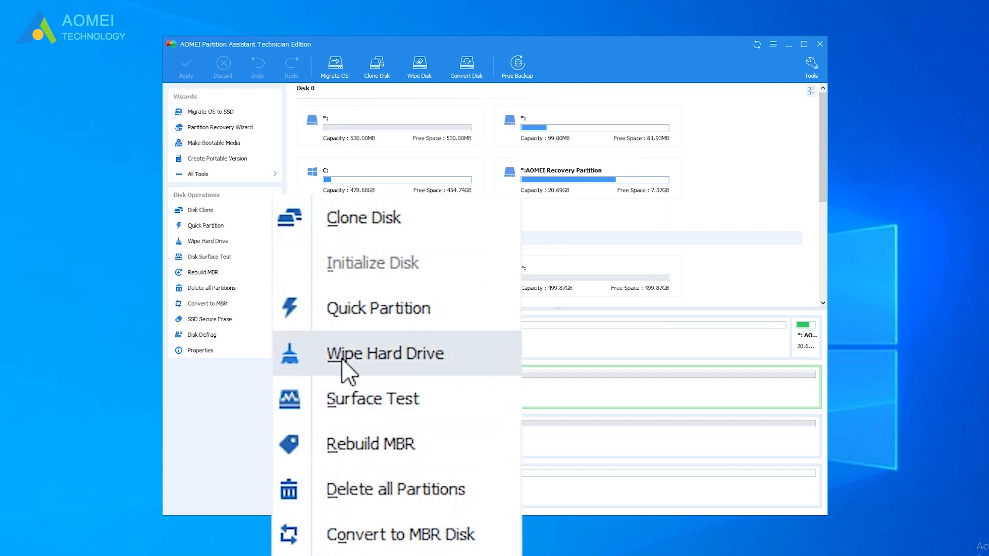
Queue a zero-fill wipe of Disk 1 and start its Disk Surface Test
click(384, 353)
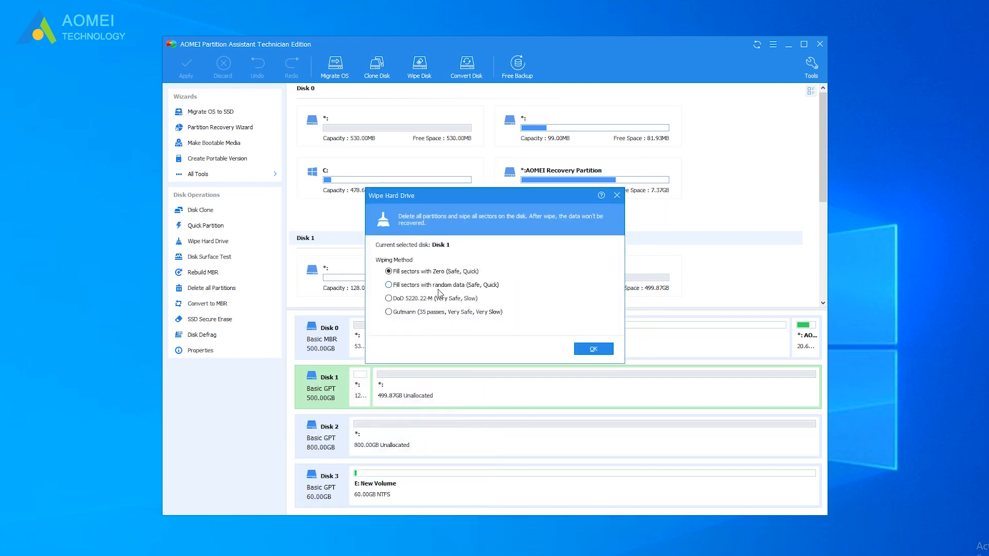
mouse_move(525, 336)
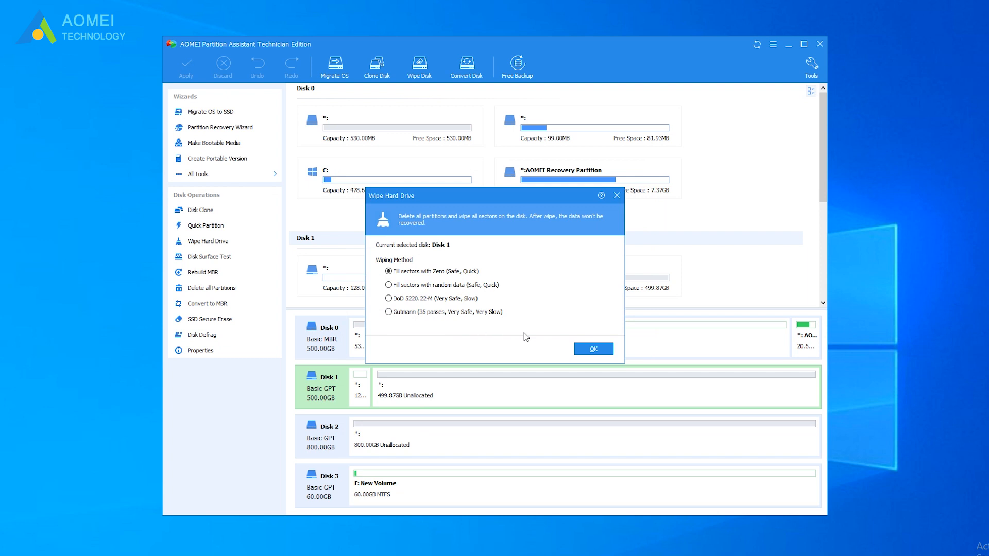
click(591, 349)
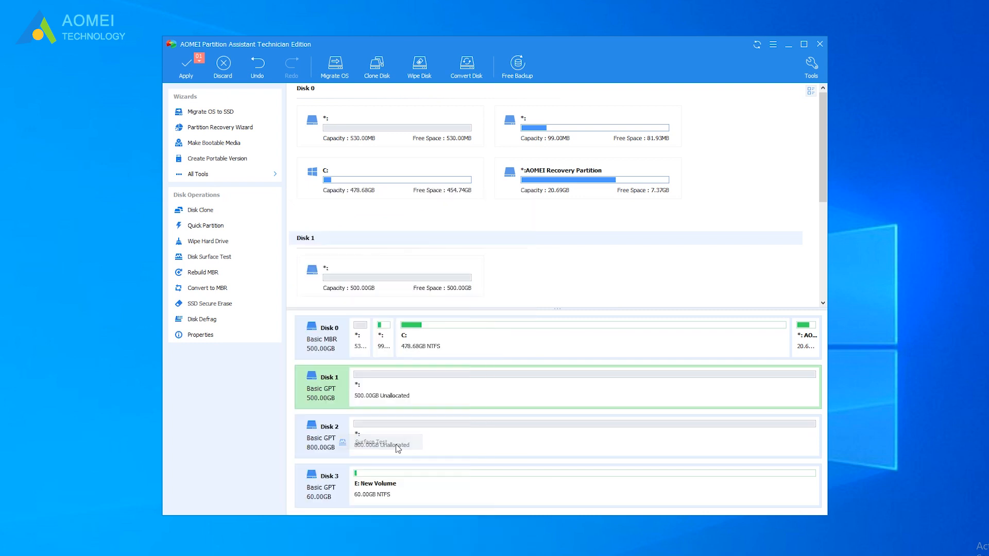
click(368, 441)
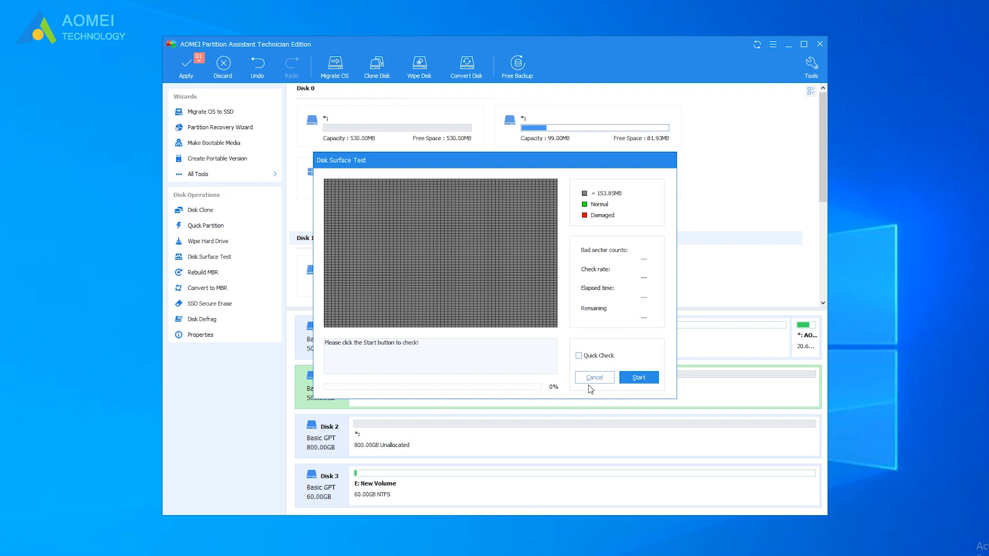
Rebuild Disk 1's MBR with Windows 7/8/10/2011/2012 boot code
right_click(327, 384)
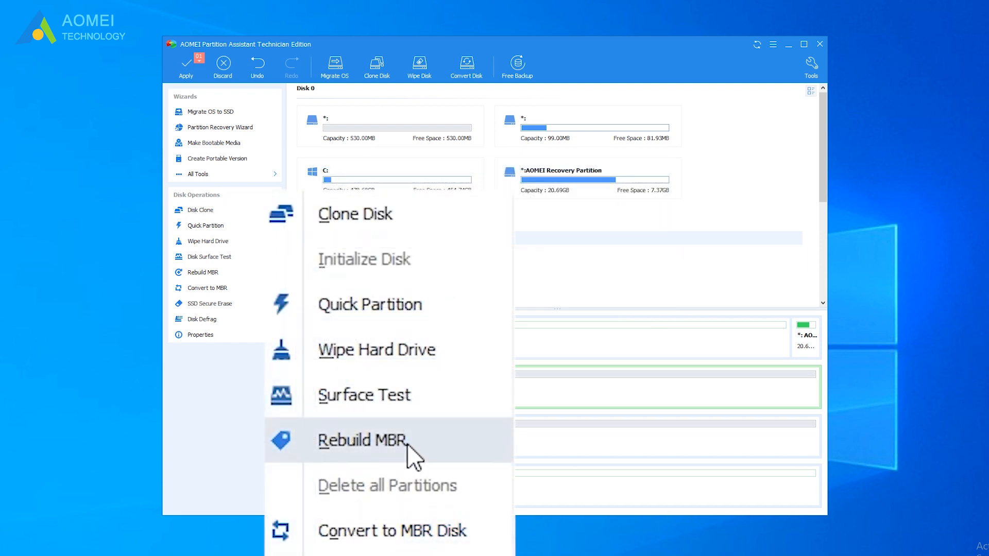
click(362, 439)
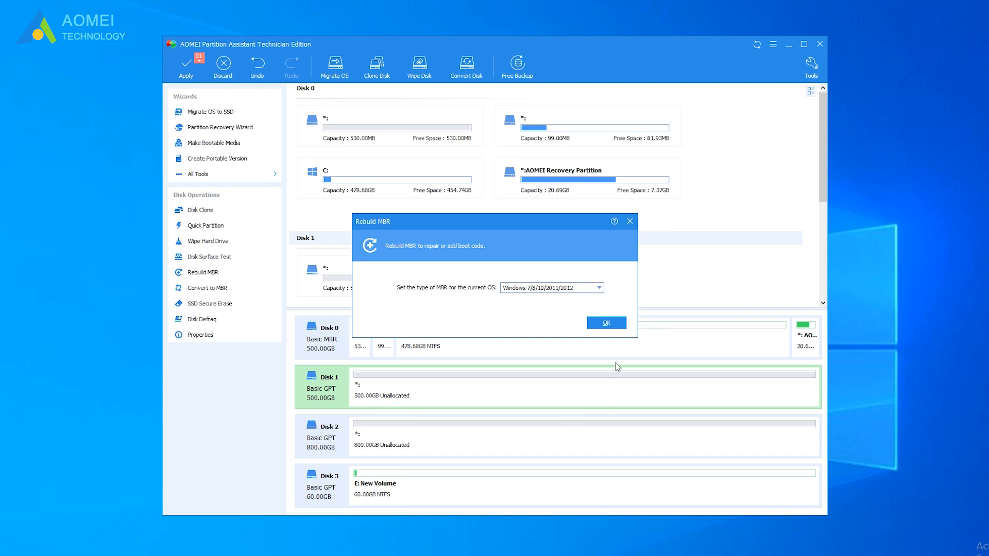
click(604, 322)
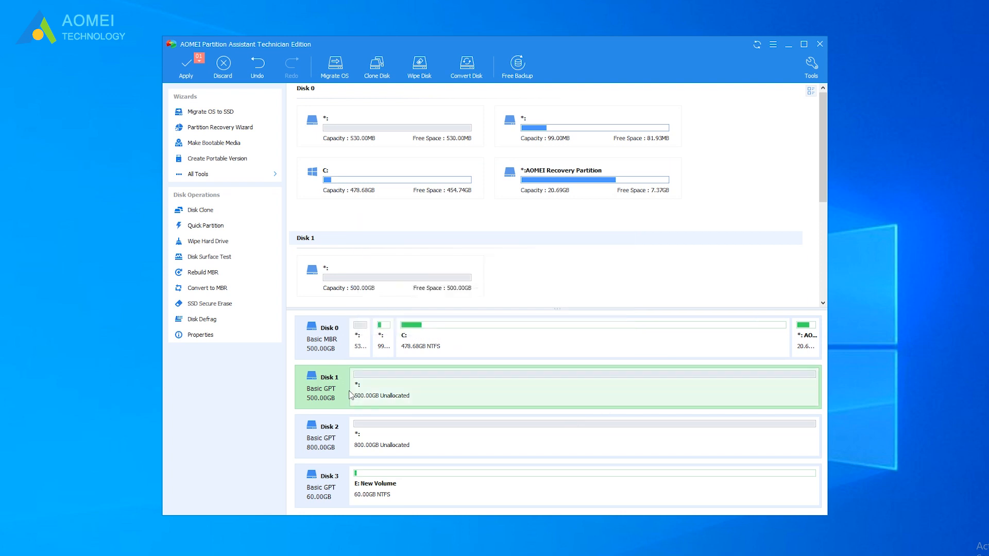